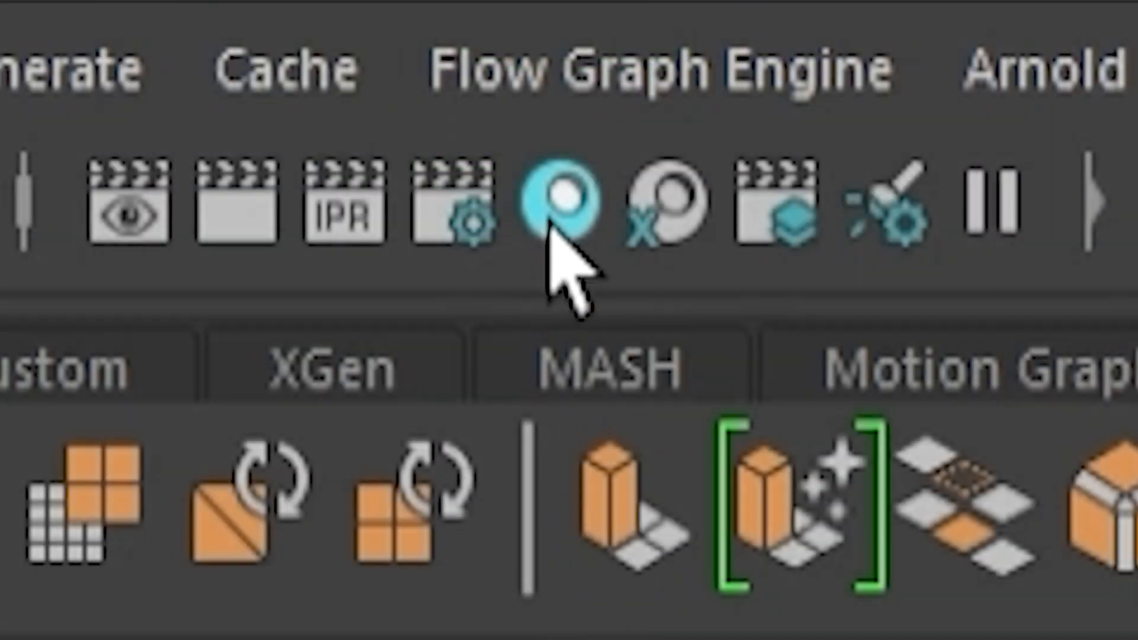
pyautogui.moveTo(562, 203)
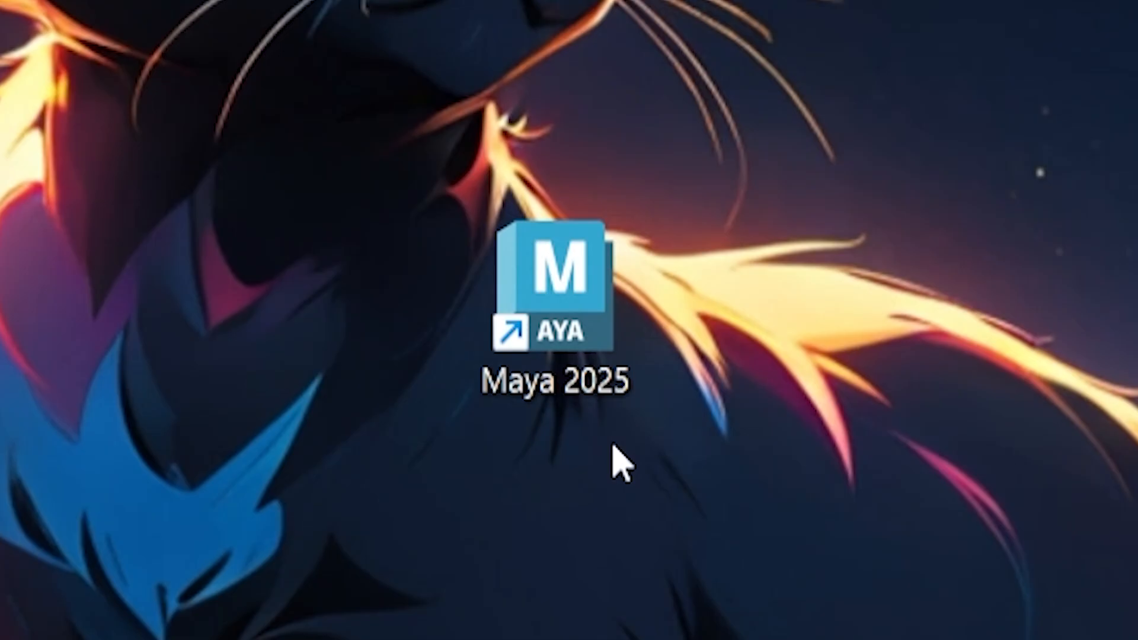
# Launch Maya 2025 from the desktop and bring up the yoink.jpg cat reference image.
pyautogui.doubleClick(553, 285)
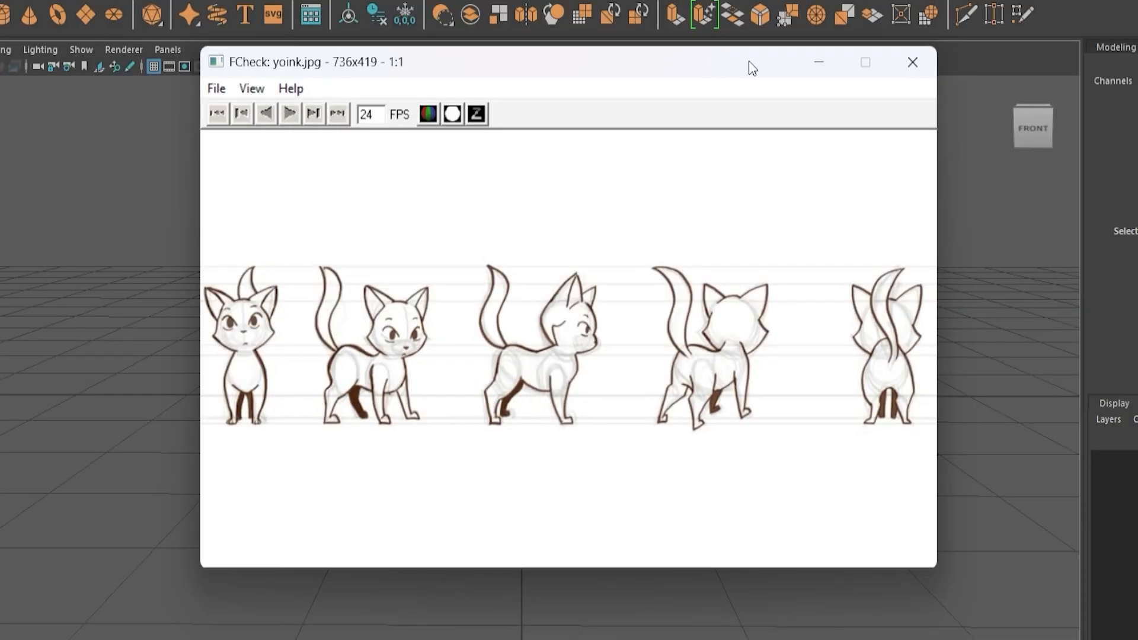
pyautogui.click(911, 61)
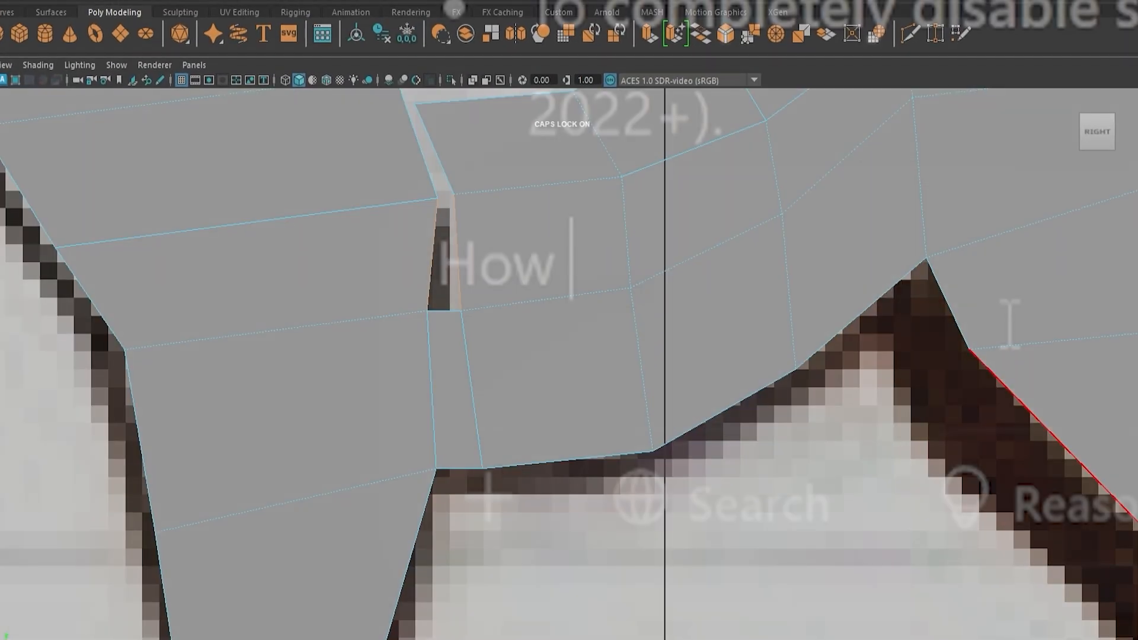
# Ask whether the fill tool works in Maya, then merge the gap's vertices to their center.
pyautogui.write('can I use the')
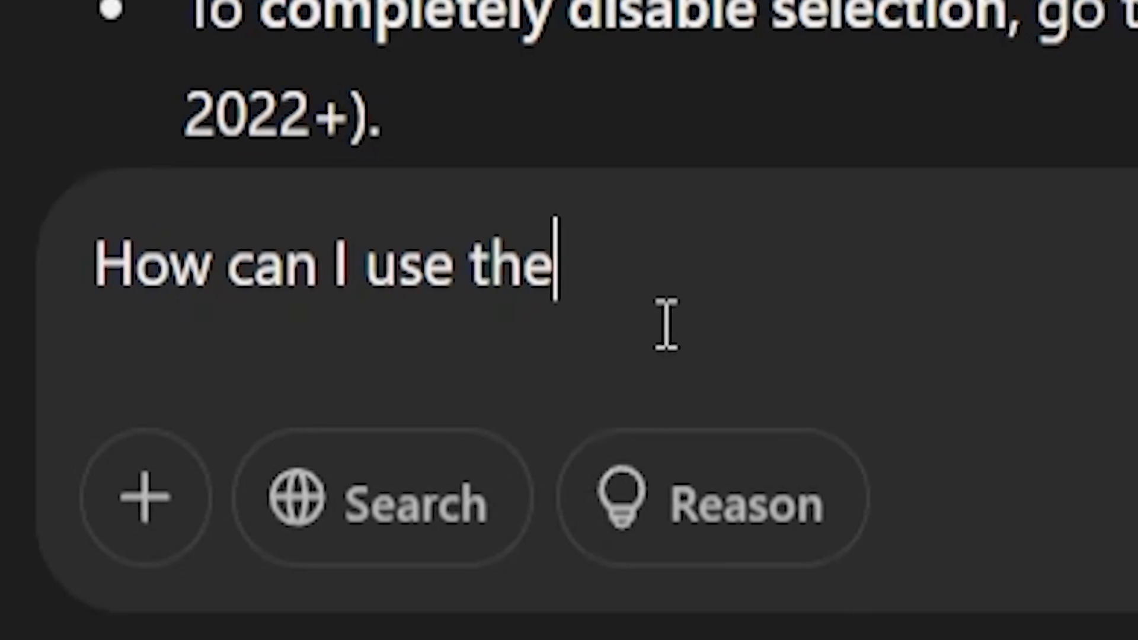
pyautogui.write('fill tool in Maya')
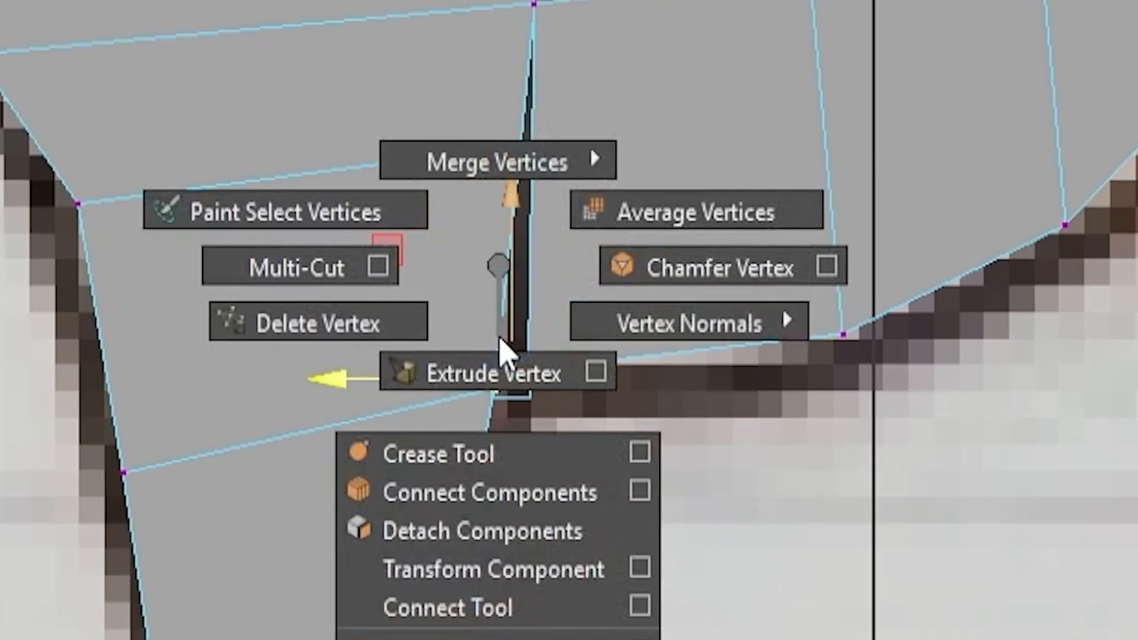
pyautogui.click(497, 160)
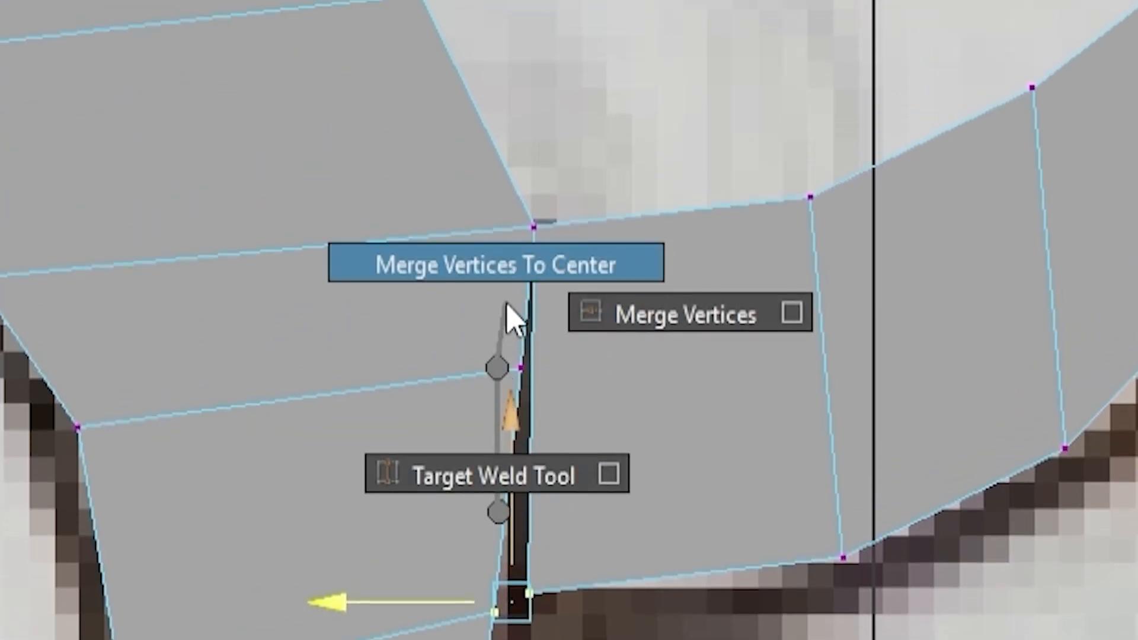
pyautogui.click(493, 263)
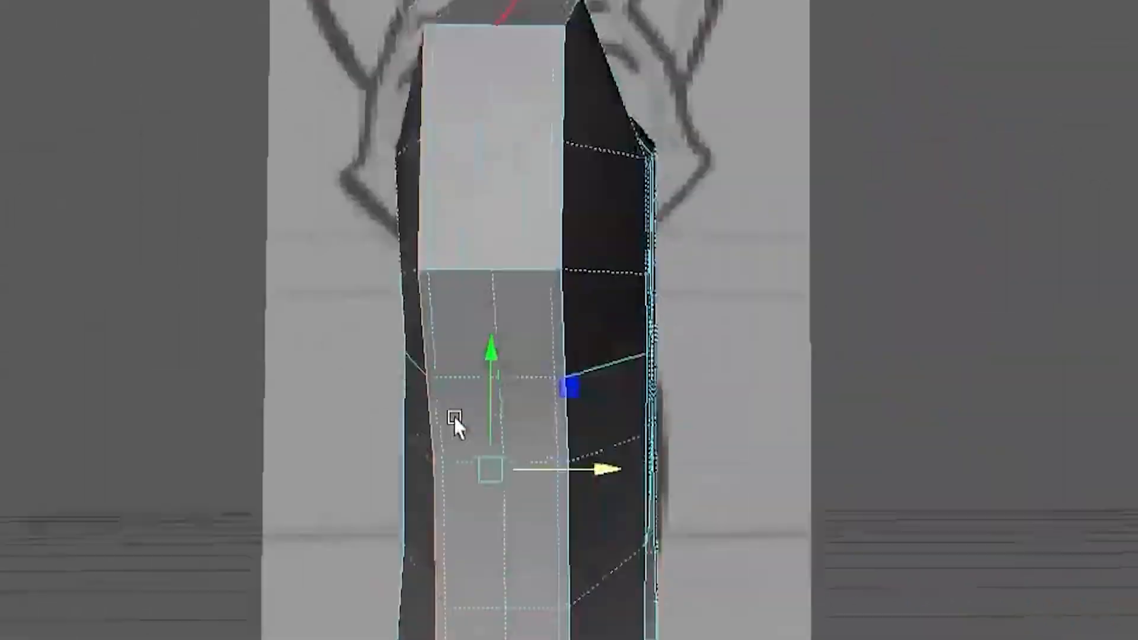
# Select the leg mesh object and apply a Jiggle Deformer to it.
pyautogui.click(360, 35)
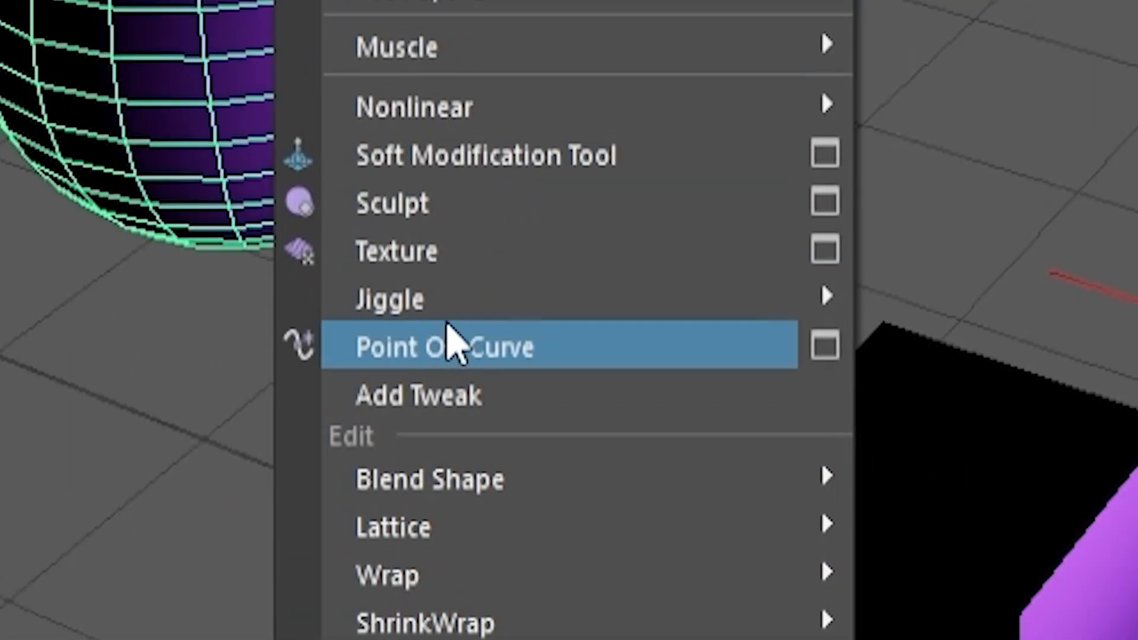
pyautogui.moveTo(389, 298)
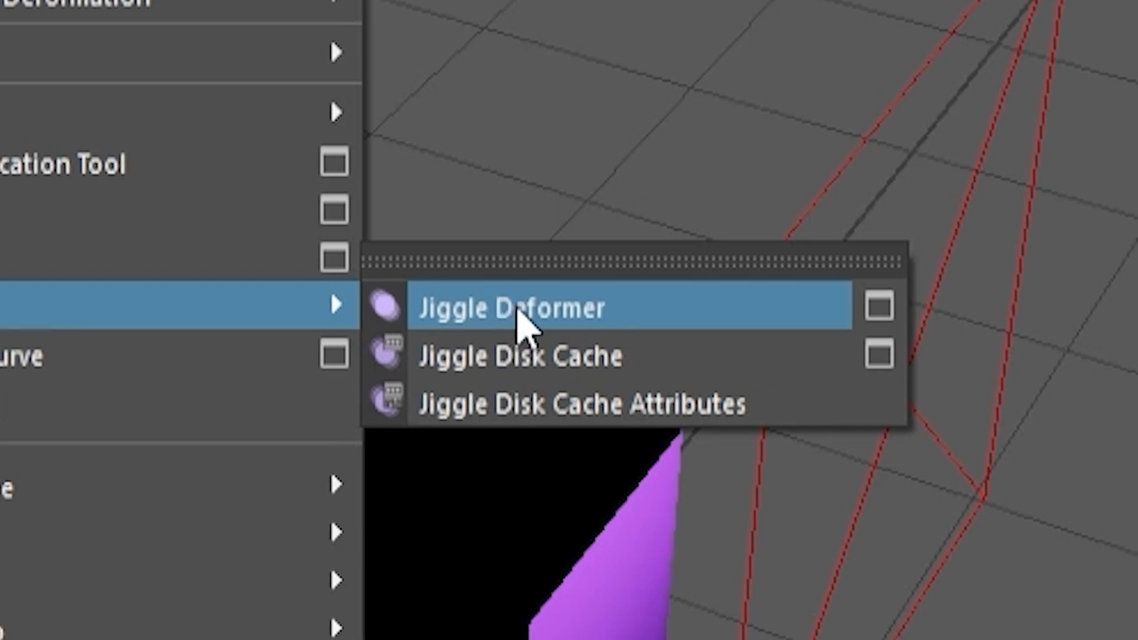
pyautogui.click(508, 306)
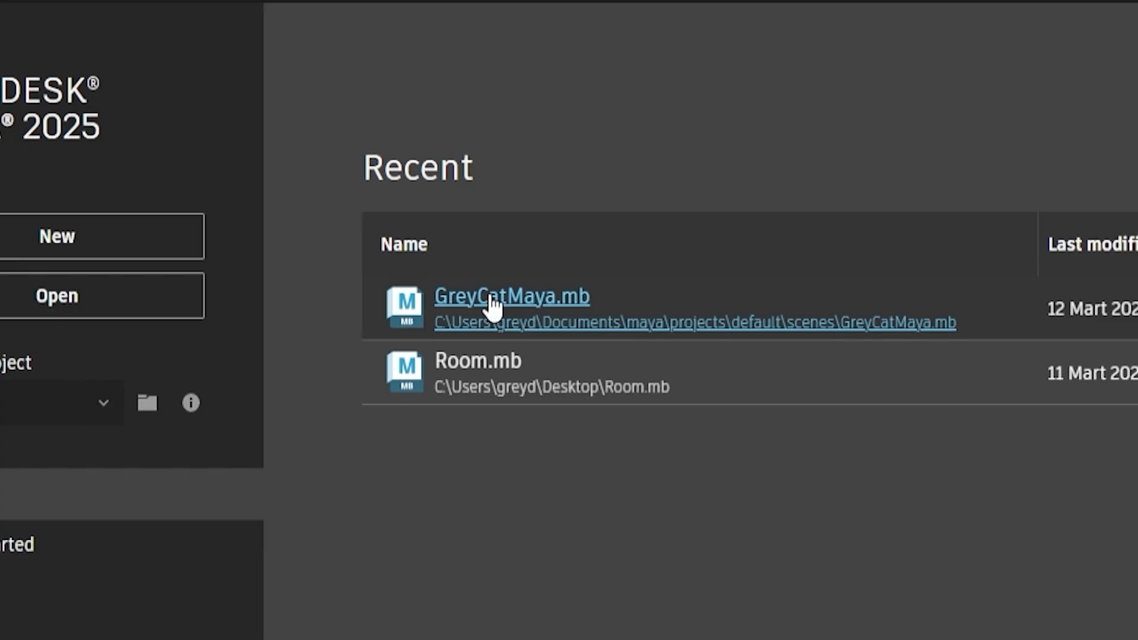
# Reopen GreyCatMaya.mb, smooth the cat mesh and merge the body vertices to center.
pyautogui.click(512, 296)
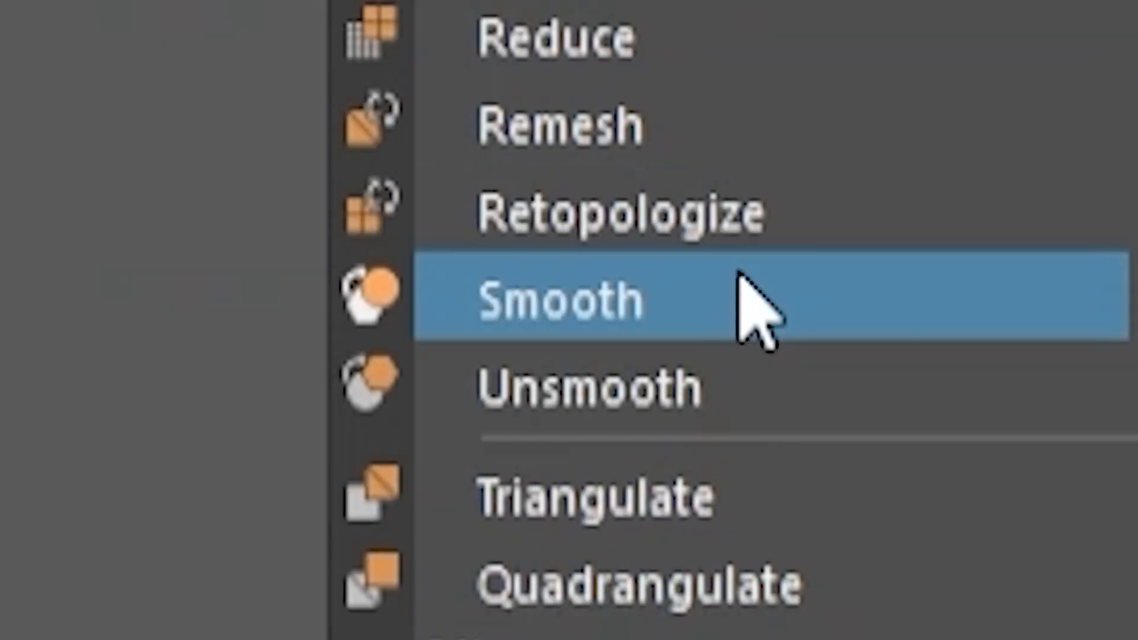
pyautogui.click(558, 301)
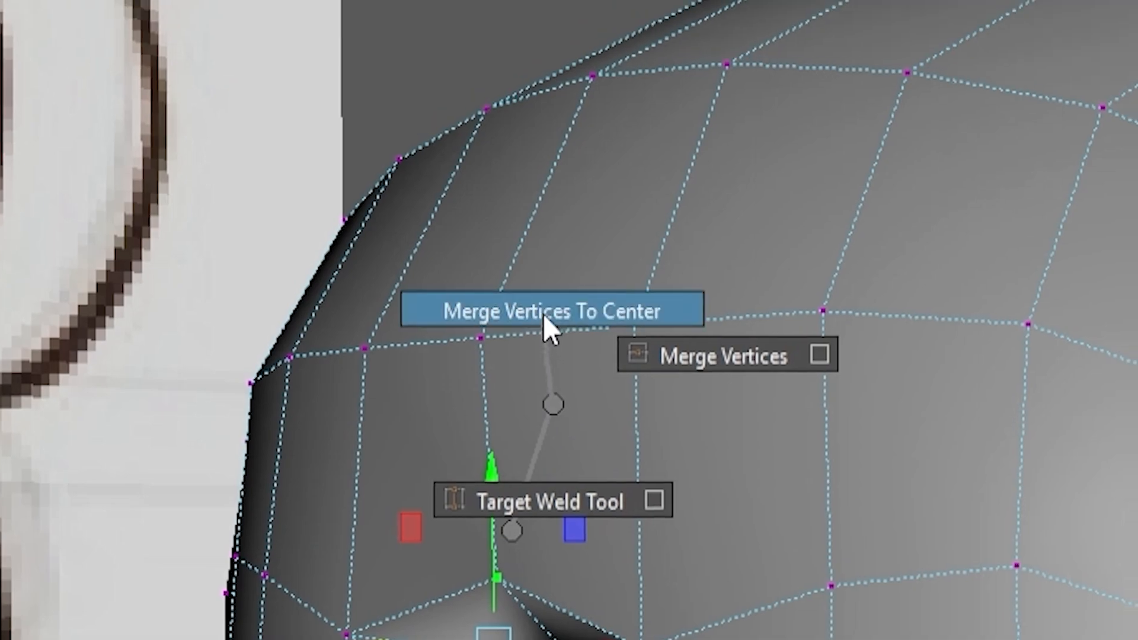
pyautogui.click(547, 310)
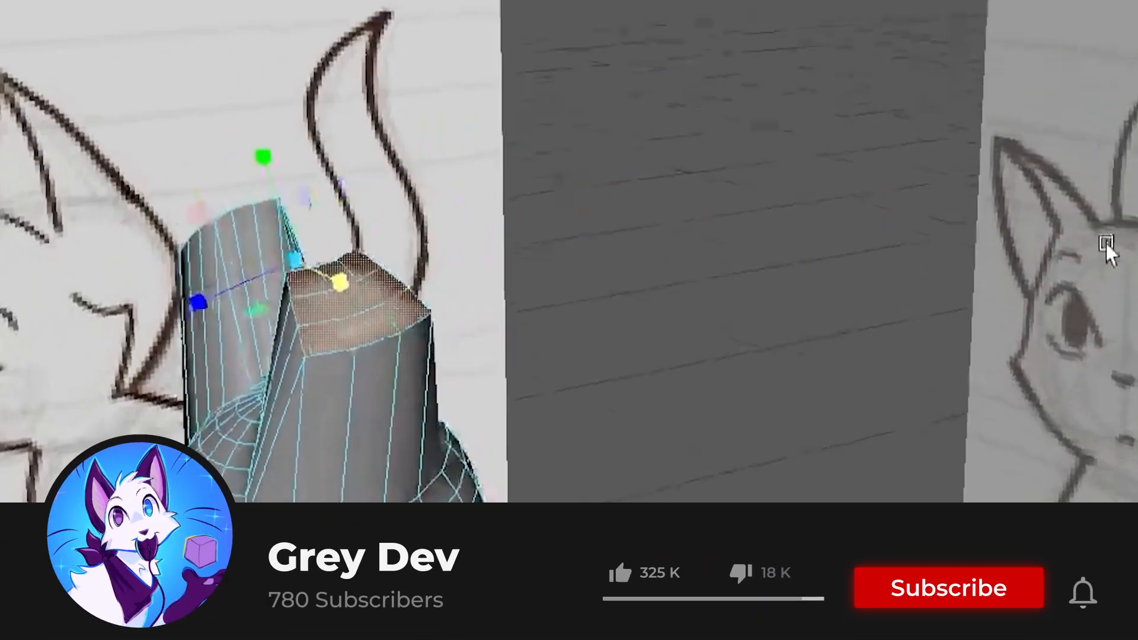
# Adjust the extruded ear pieces in the viewport to follow the ear sketch.
pyautogui.click(947, 588)
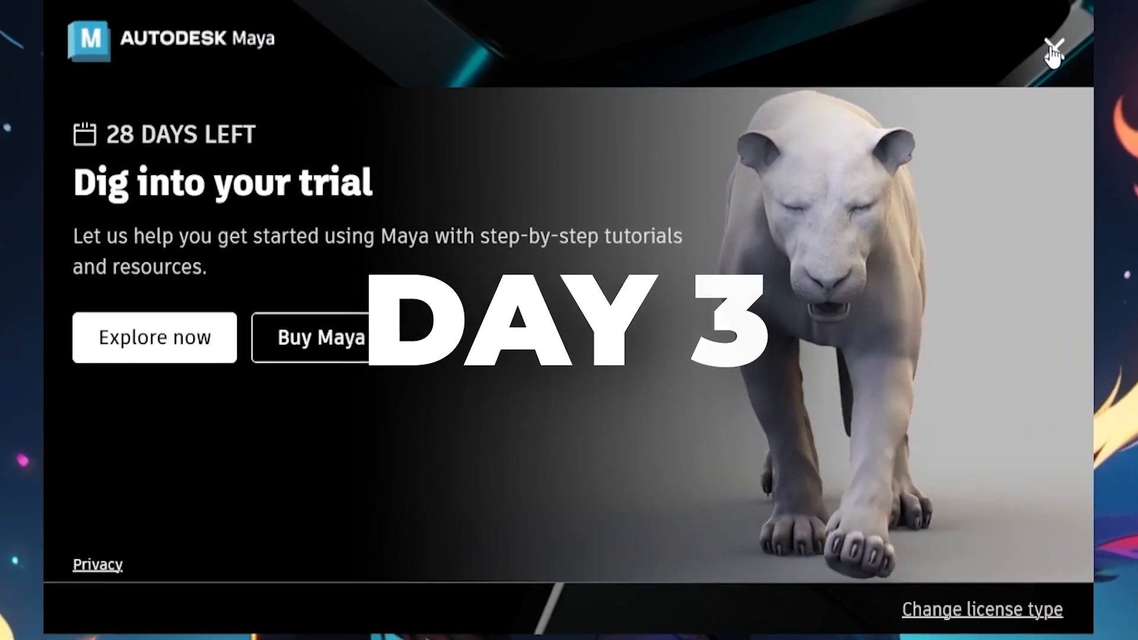
# Close the 'Dig into your trial' splash window.
pyautogui.click(1052, 43)
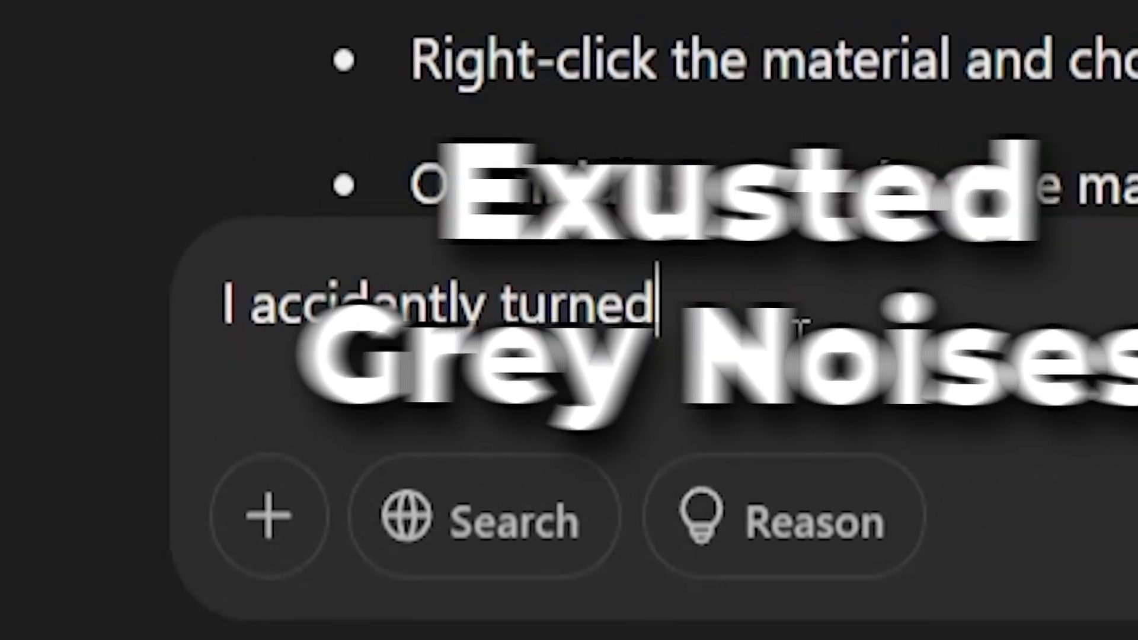
# Continue the ChatGPT follow-up about accidentally turning on snapping.
pyautogui.write('on snappi')
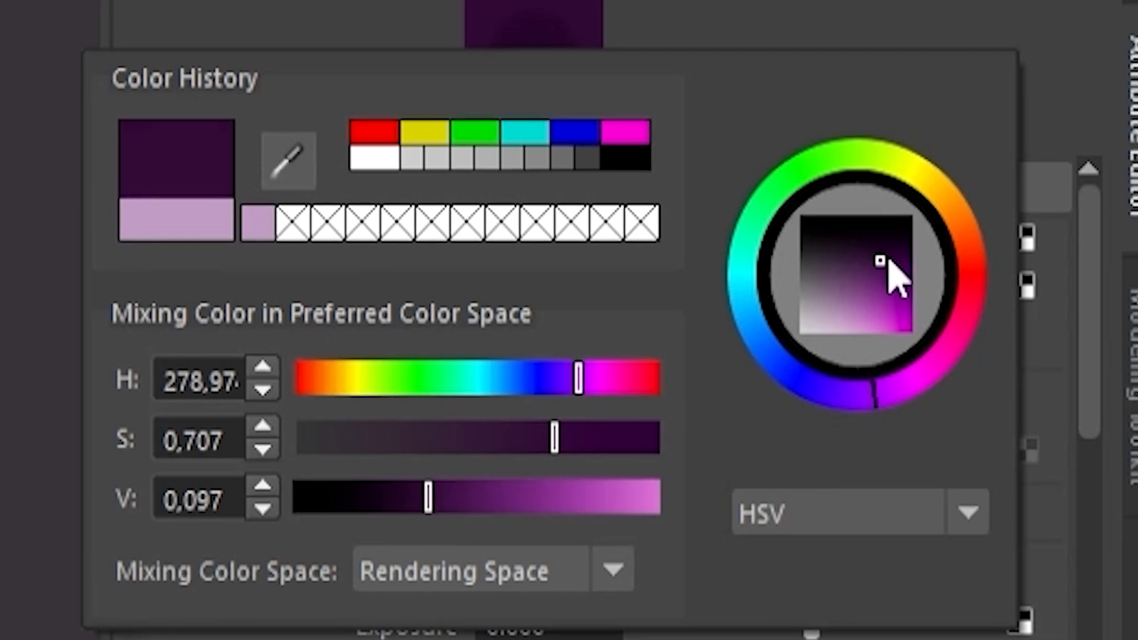
# Darken the material colour in the HSV picker to a deep purple.
pyautogui.moveTo(881, 261); pyautogui.dragTo(878, 272)
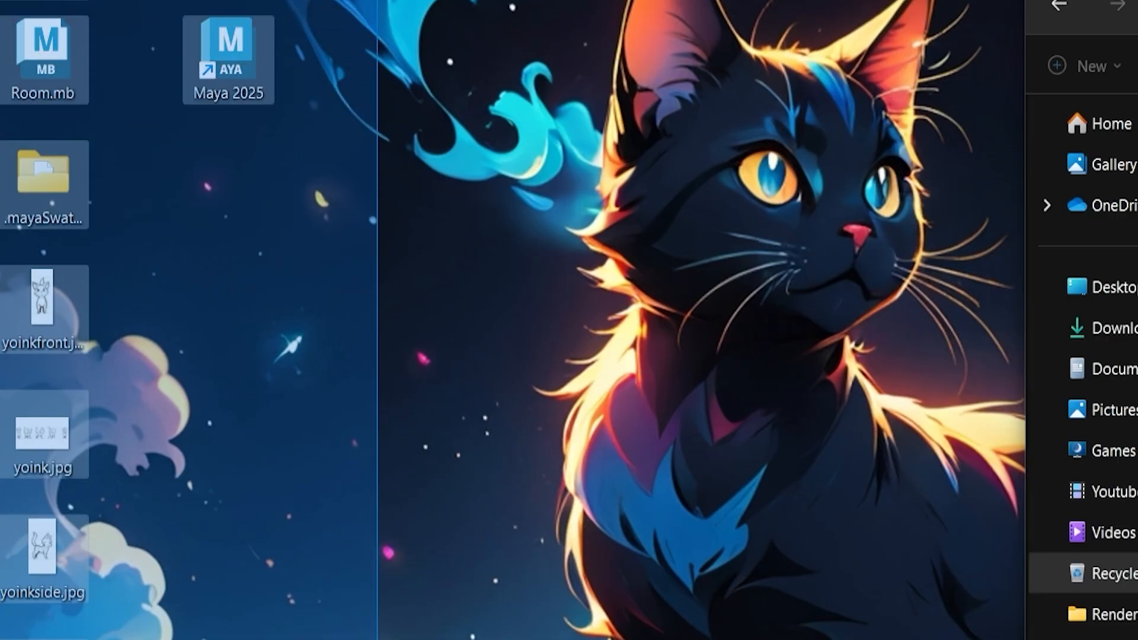
# Launch Maya from the desktop item's context menu and close the empty Reference Editor.
pyautogui.rightClick(327, 231)
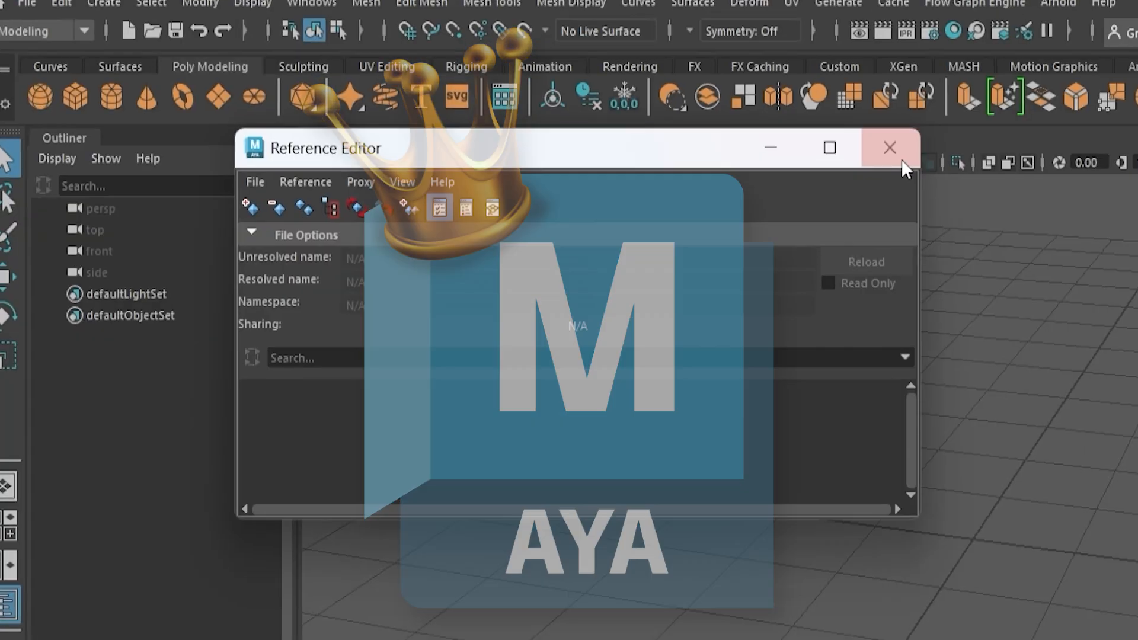
pyautogui.click(890, 147)
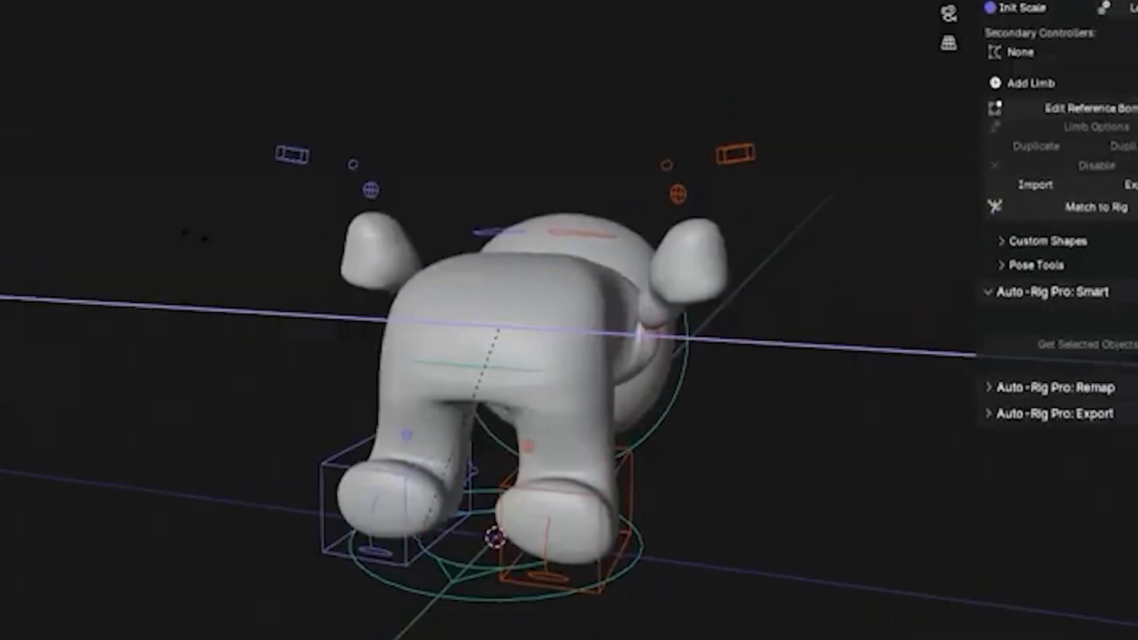
# Zoom the Blender view toward the character's head while fitting the eye.
pyautogui.scroll(-3)
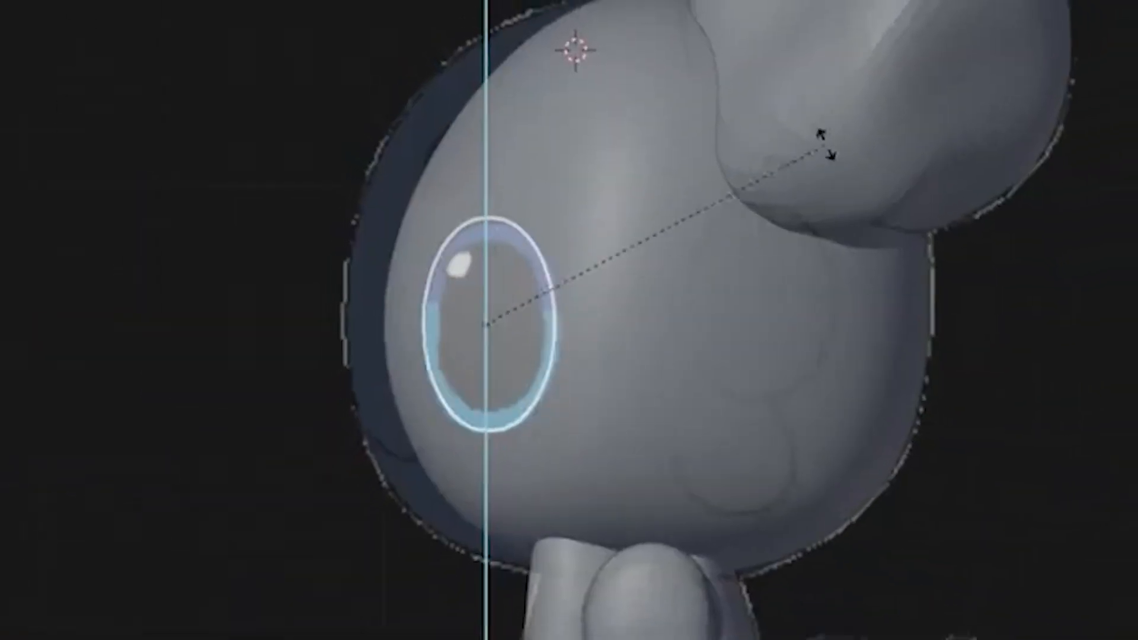